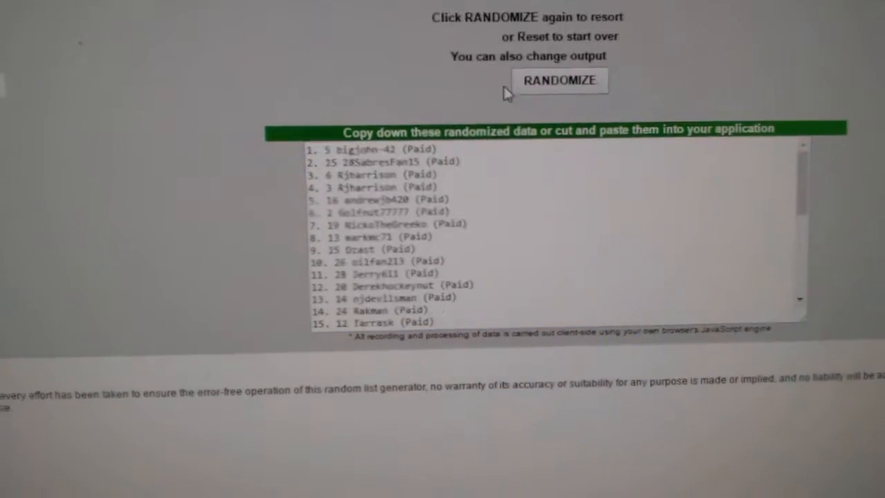
Step: Randomize the NHL team list into a new order (Islanders, Chicago, Tampa Bay…)
left_click(559, 80)
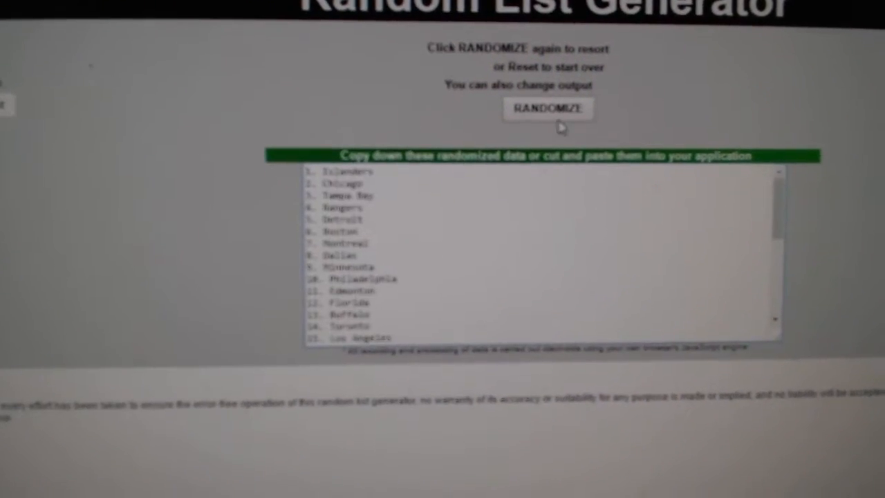
Step: Randomize the team list twice more for a fresh order to pair with participants
left_click(548, 108)
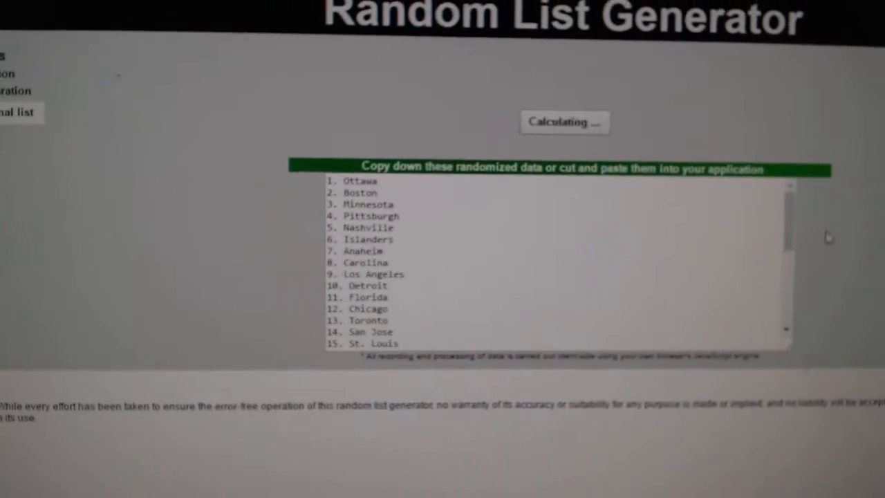
left_click(564, 122)
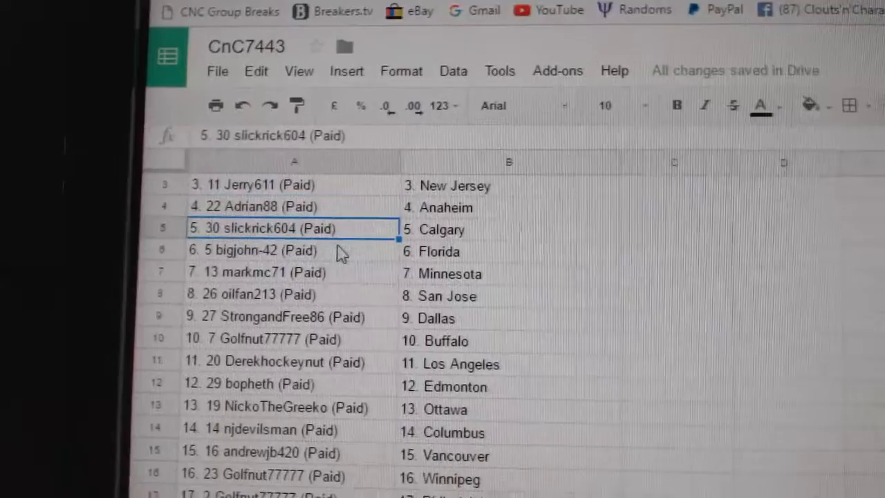
left_click(242, 251)
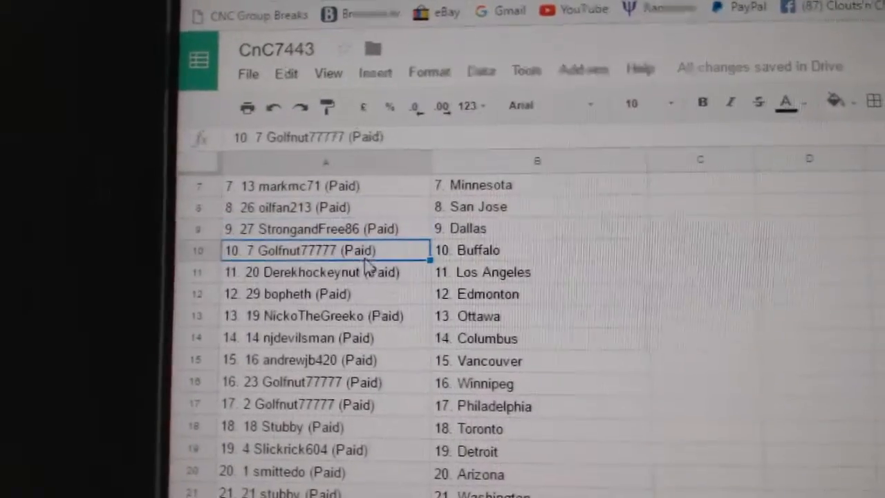
left_click(311, 262)
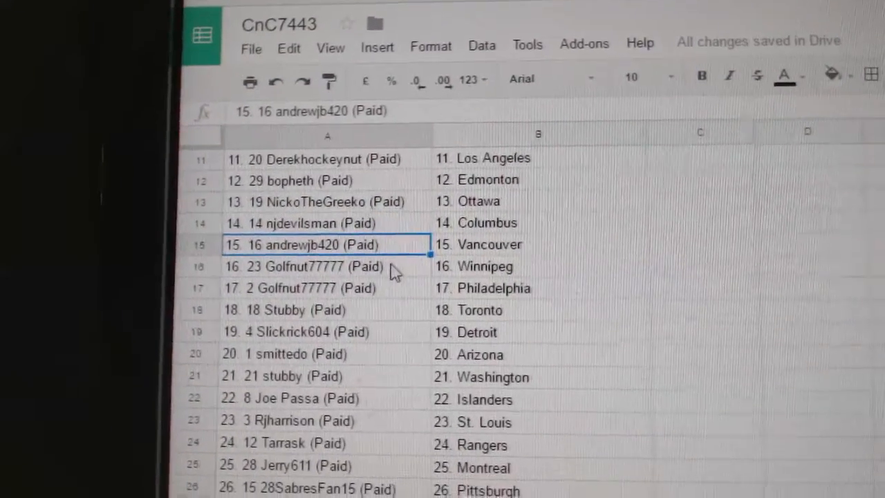
left_click(325, 266)
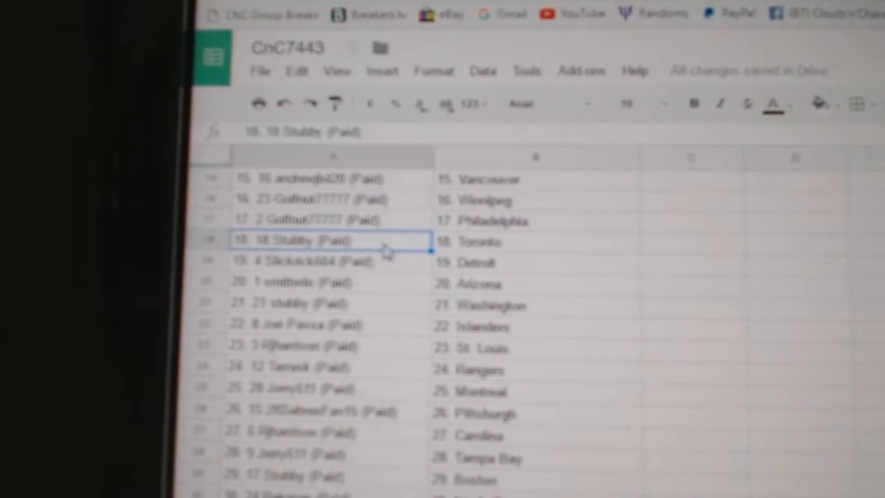
left_click(318, 261)
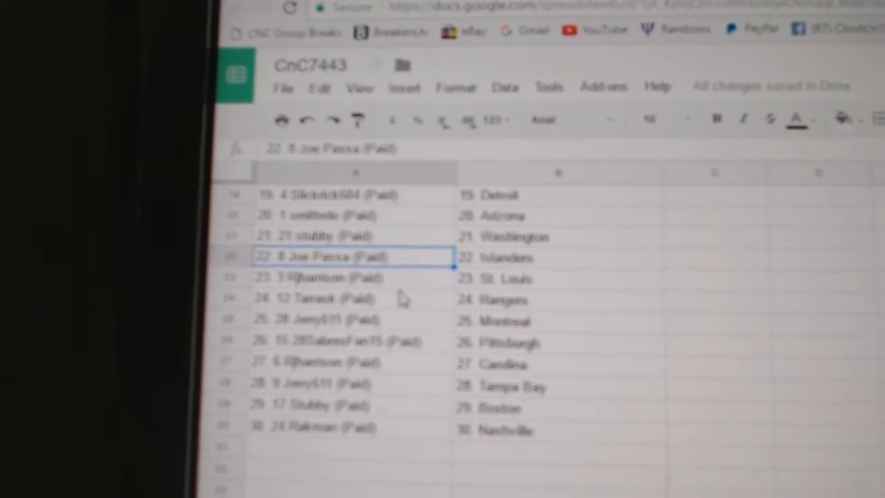
left_click(353, 293)
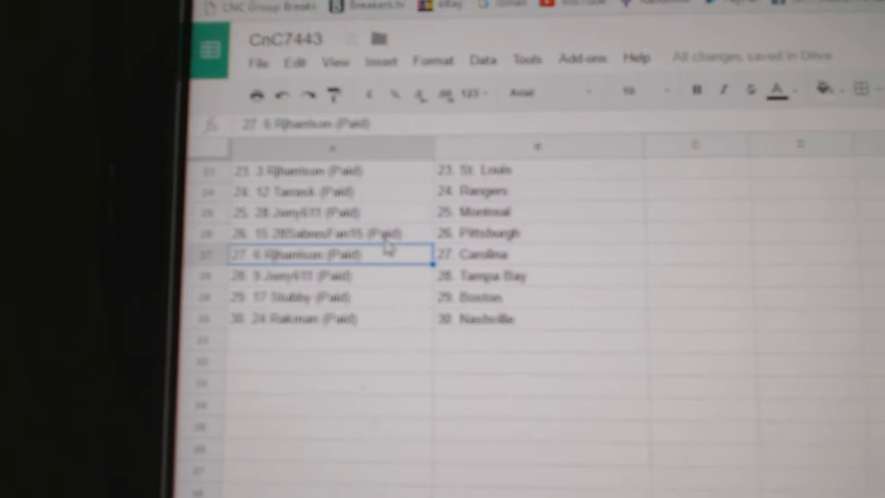
left_click(311, 266)
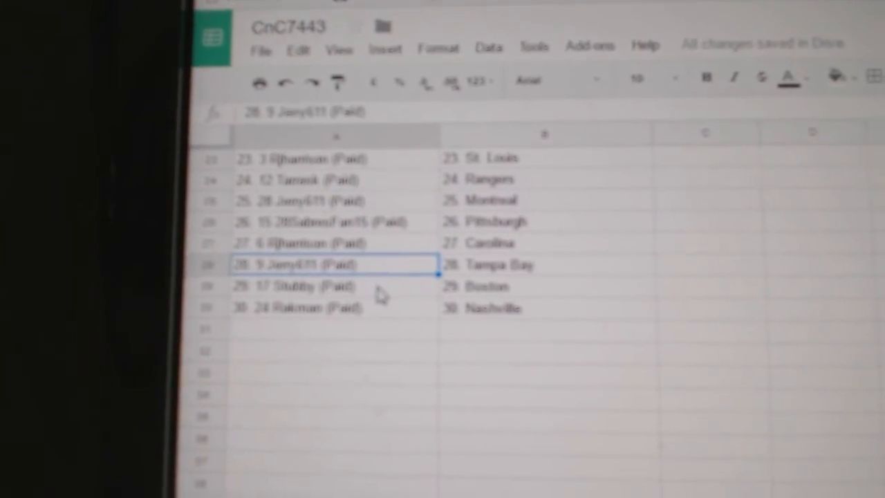